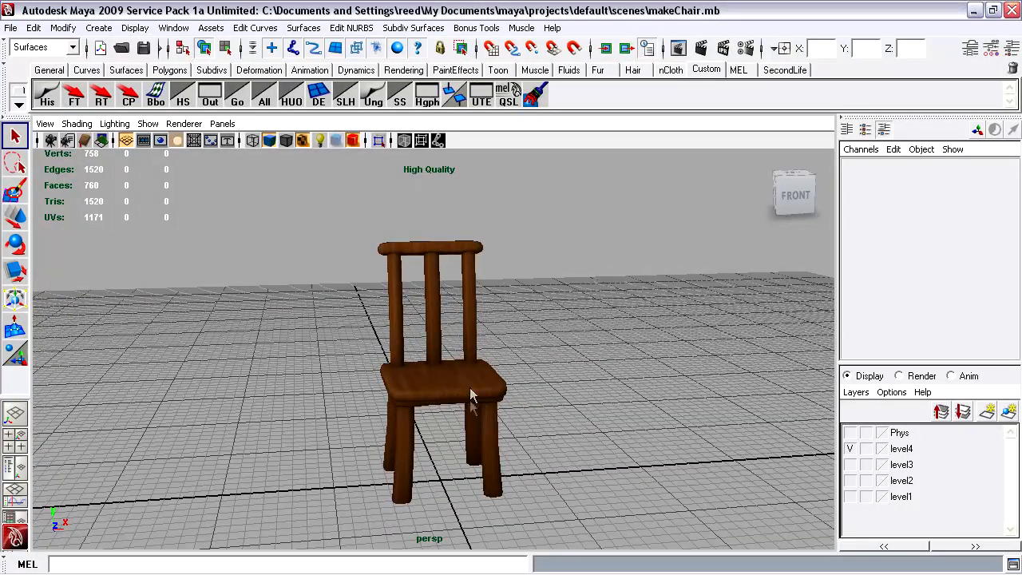
{"action": "mouse_move", "coordinate": [511, 381]}
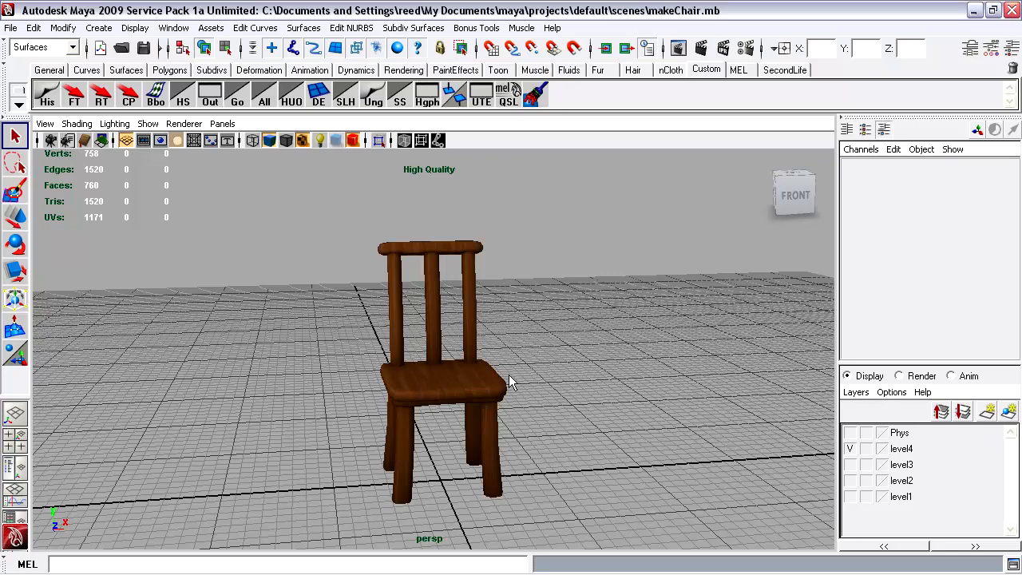
{"action": "mouse_move", "coordinate": [483, 366]}
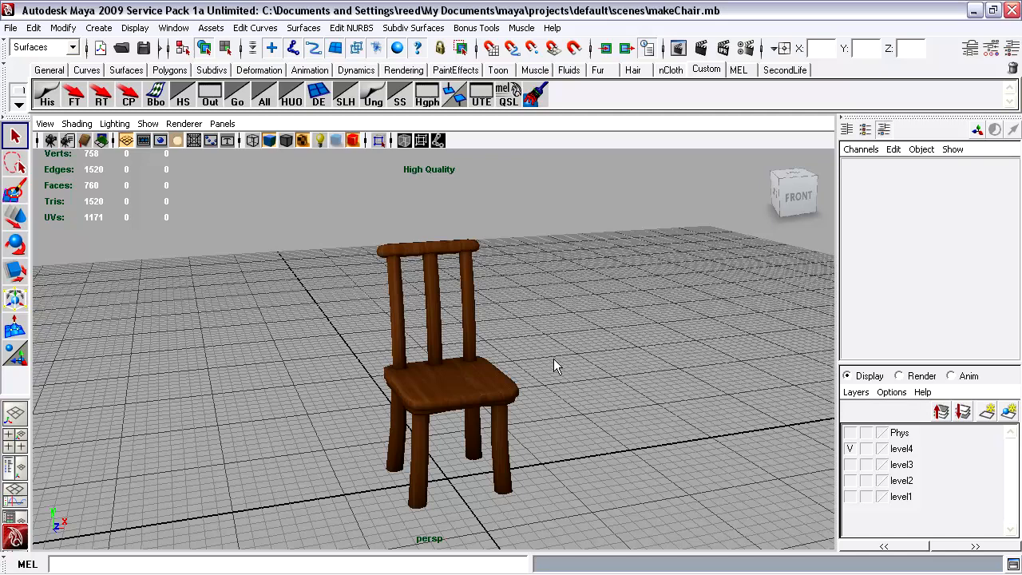
{"action": "mouse_move", "coordinate": [482, 384]}
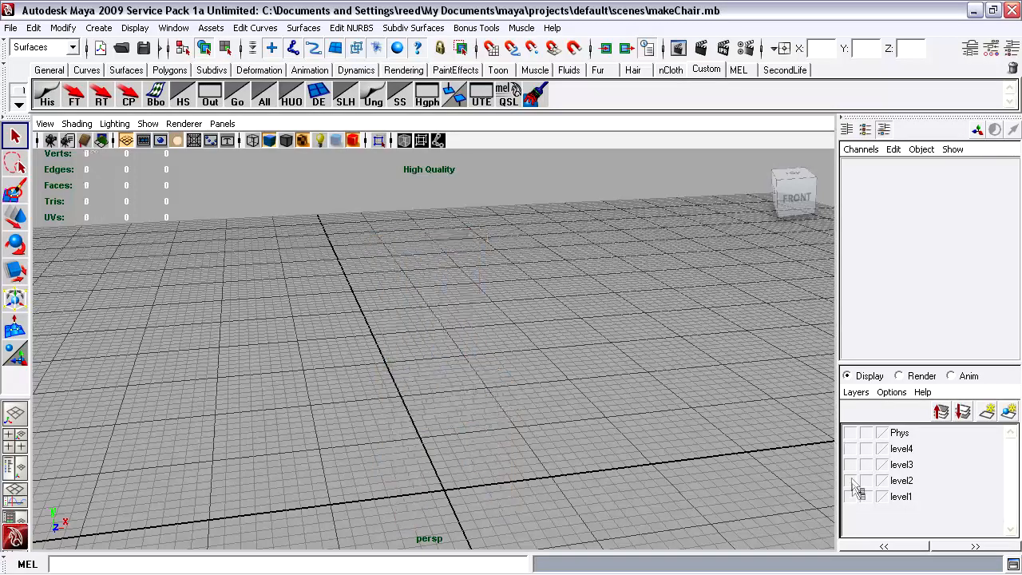
{"action": "left_click", "coordinate": [855, 496]}
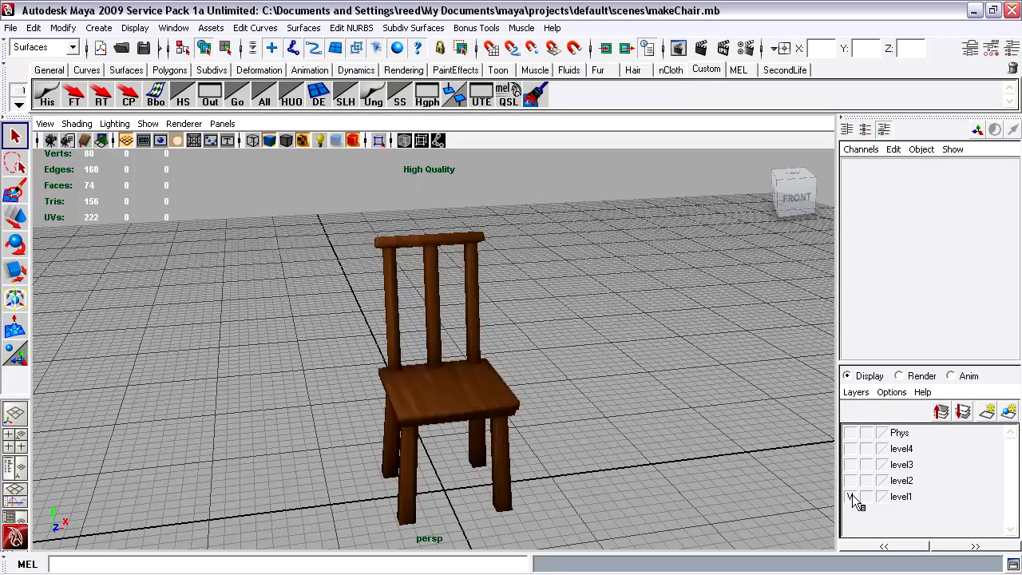
{"action": "left_click", "coordinate": [853, 481]}
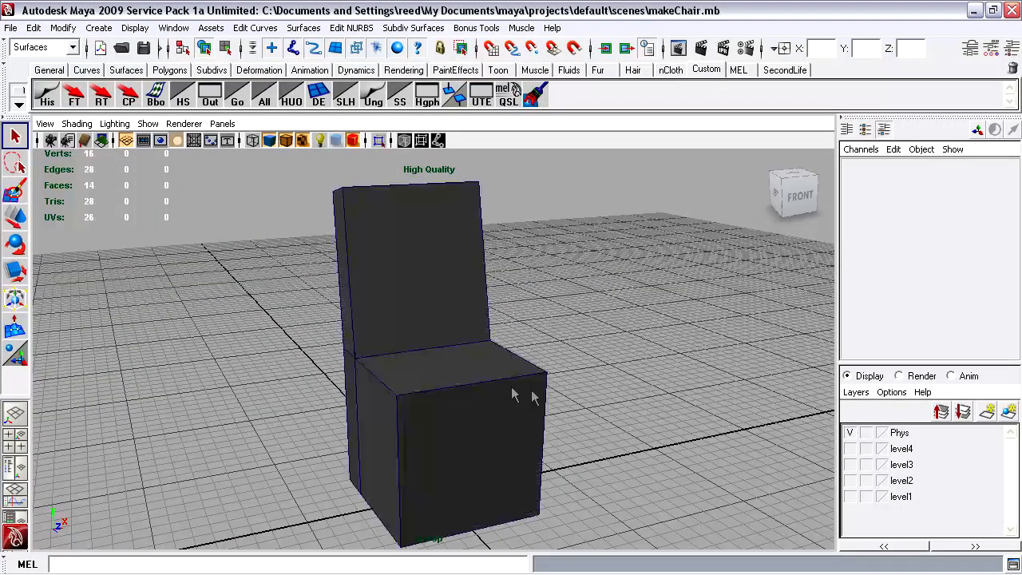
{"action": "left_click_drag", "start_coordinate": [515, 395], "coordinate": [383, 384]}
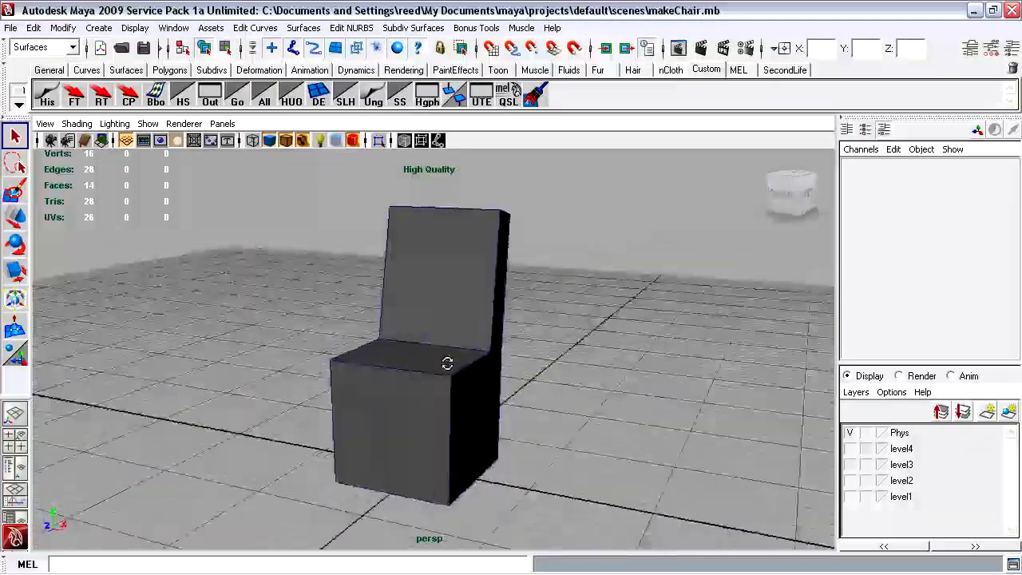
{"action": "left_click_drag", "start_coordinate": [447, 363], "coordinate": [582, 399]}
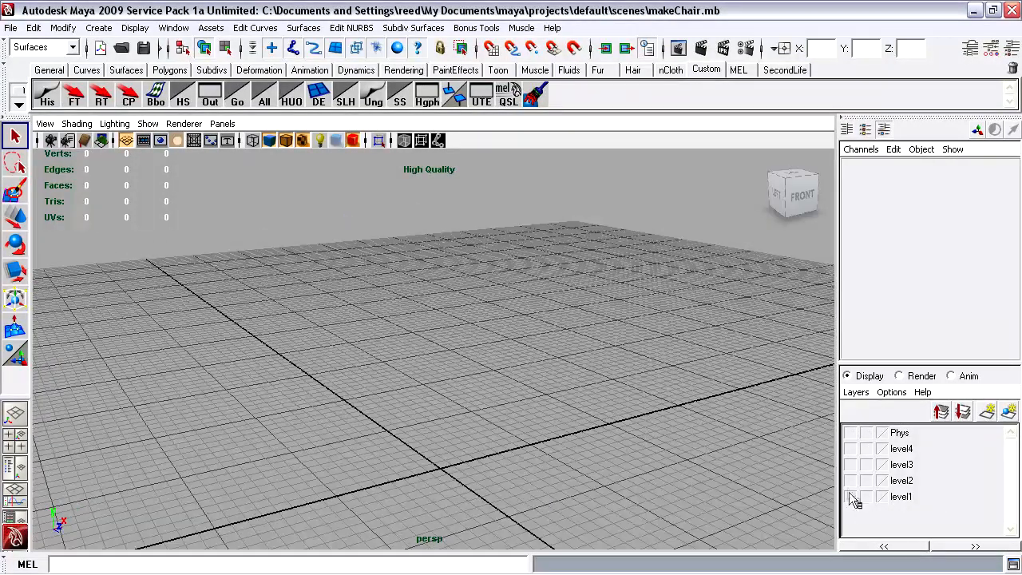
- Show the level4 layer, select the high-detail chair, and open the Plug-in Manager
{"action": "left_click", "coordinate": [850, 448]}
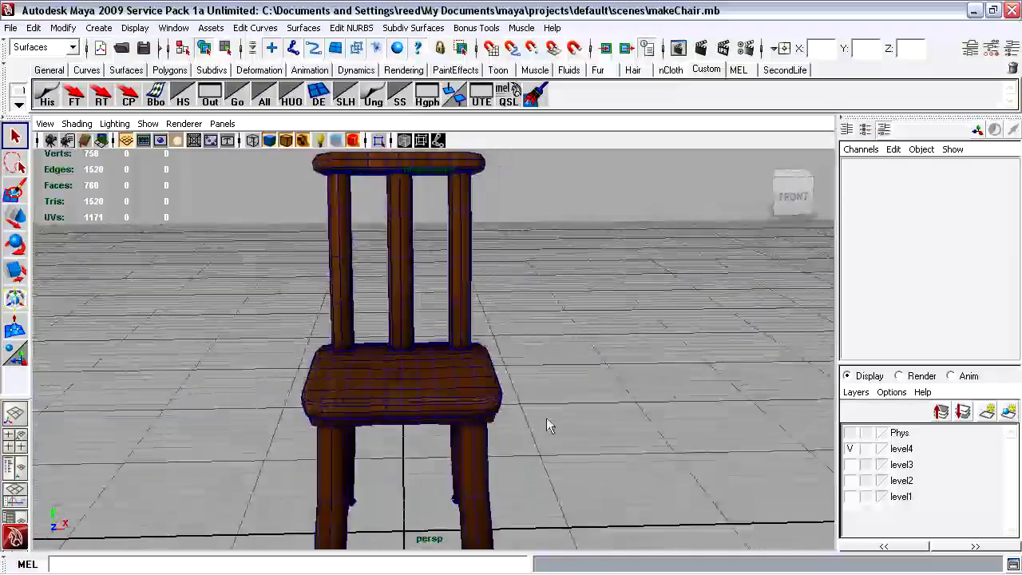
{"action": "left_click", "coordinate": [134, 27]}
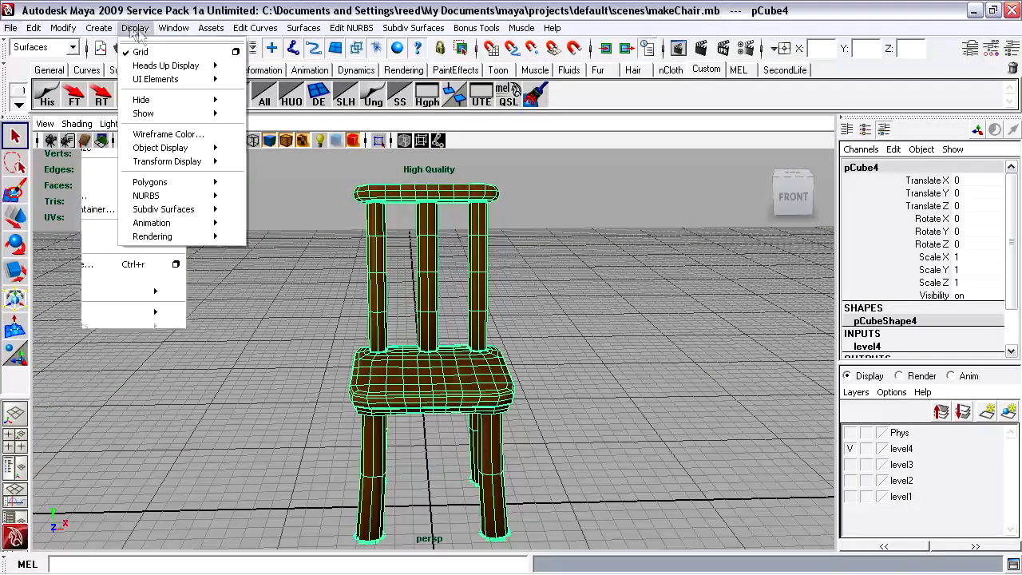
{"action": "left_click", "coordinate": [173, 28]}
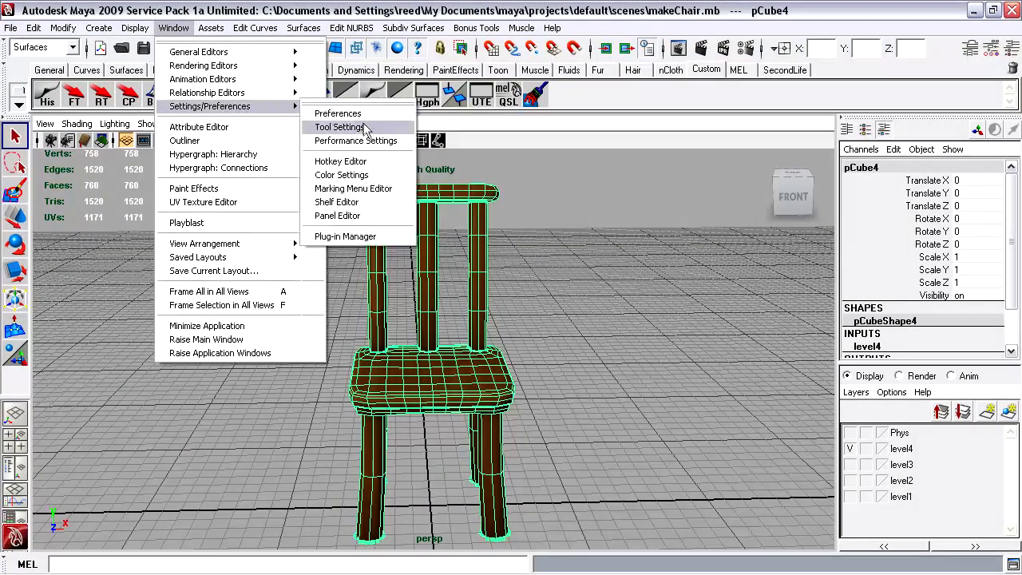
{"action": "mouse_move", "coordinate": [345, 236]}
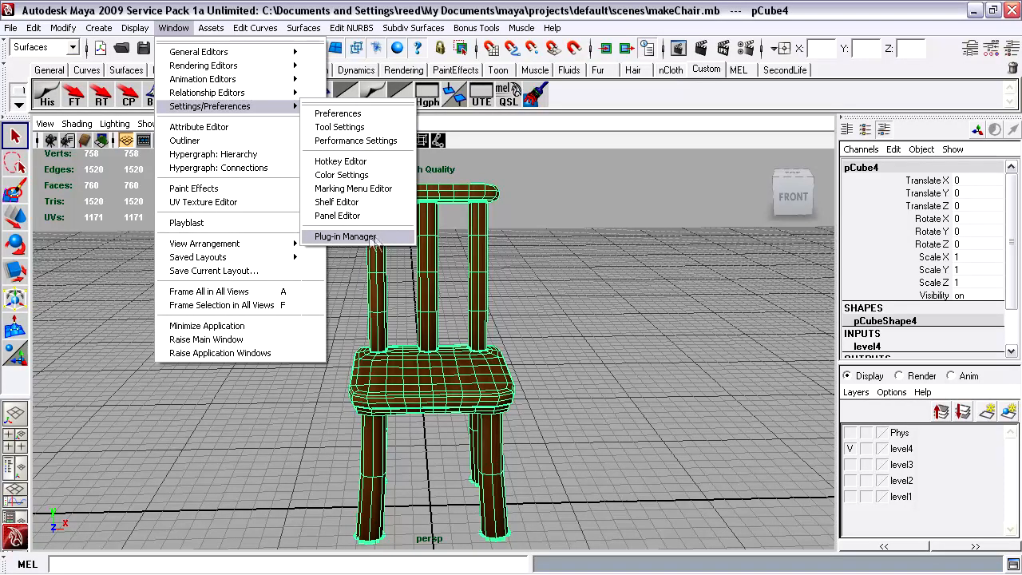
{"action": "mouse_move", "coordinate": [371, 246]}
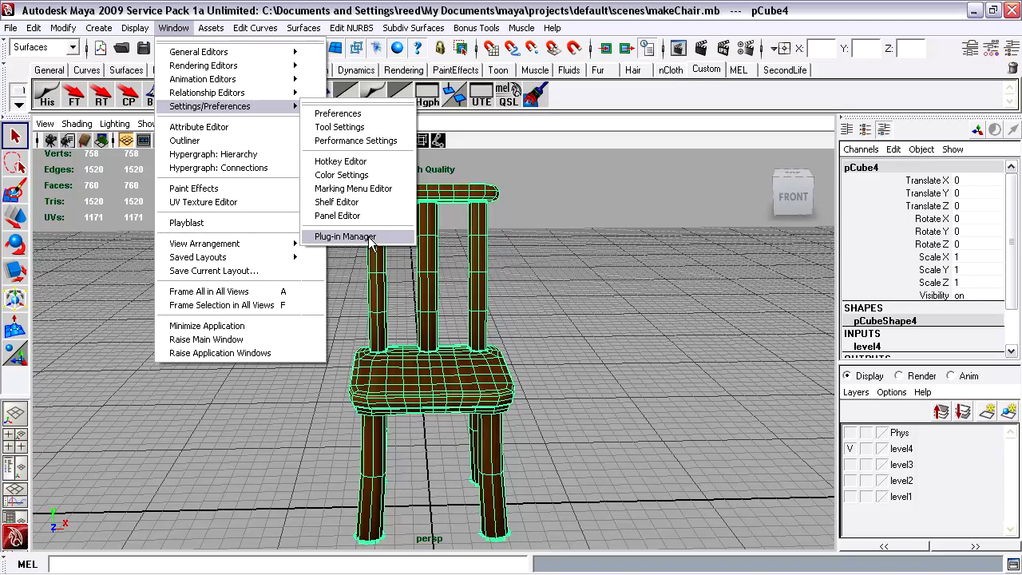
{"action": "left_click", "coordinate": [346, 236]}
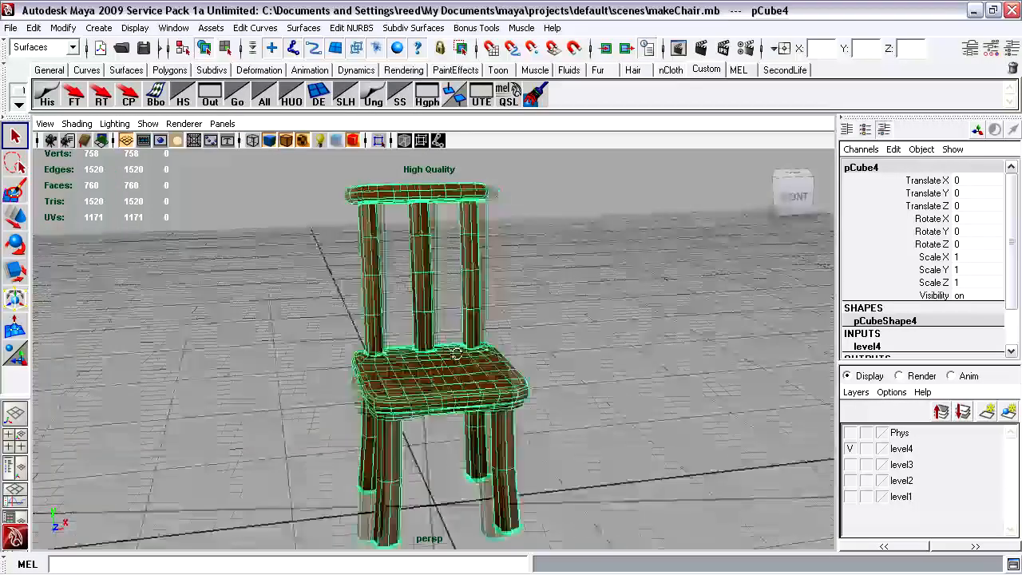
- Export the selected high-detail chair into the SL folder as a COLLADA file named Chair
{"action": "left_click", "coordinate": [11, 27]}
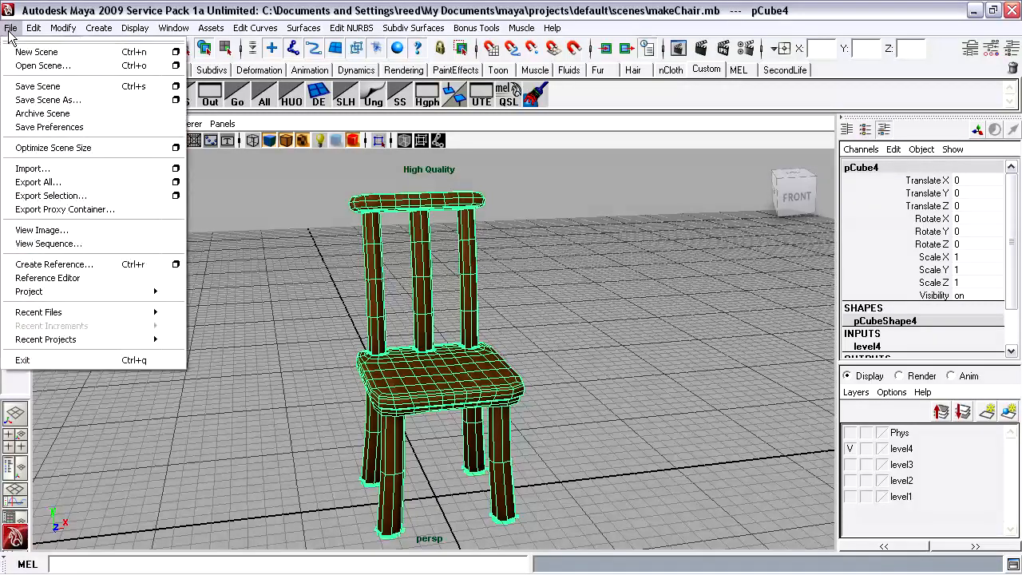
{"action": "mouse_move", "coordinate": [52, 196]}
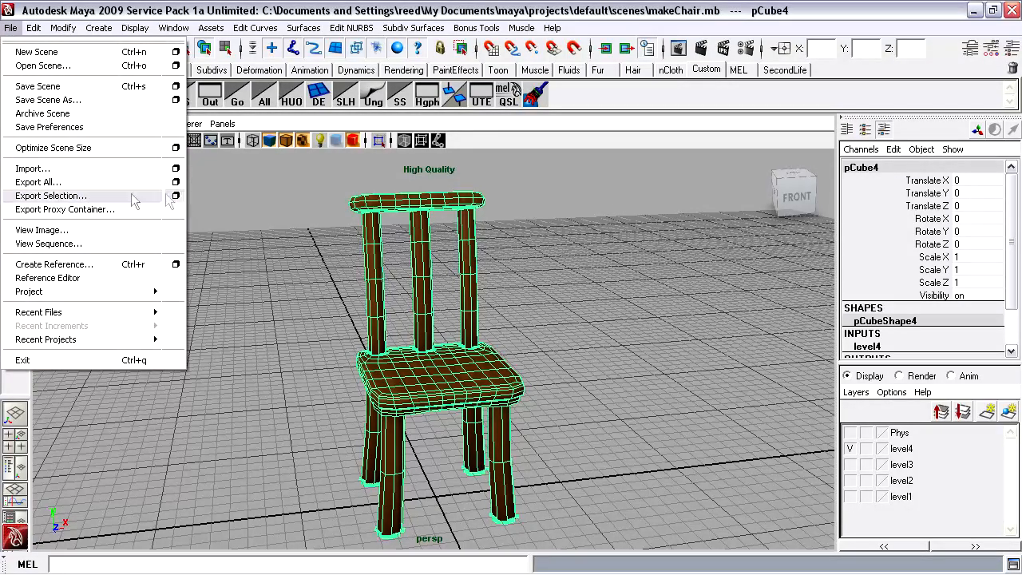
{"action": "left_click", "coordinate": [51, 196]}
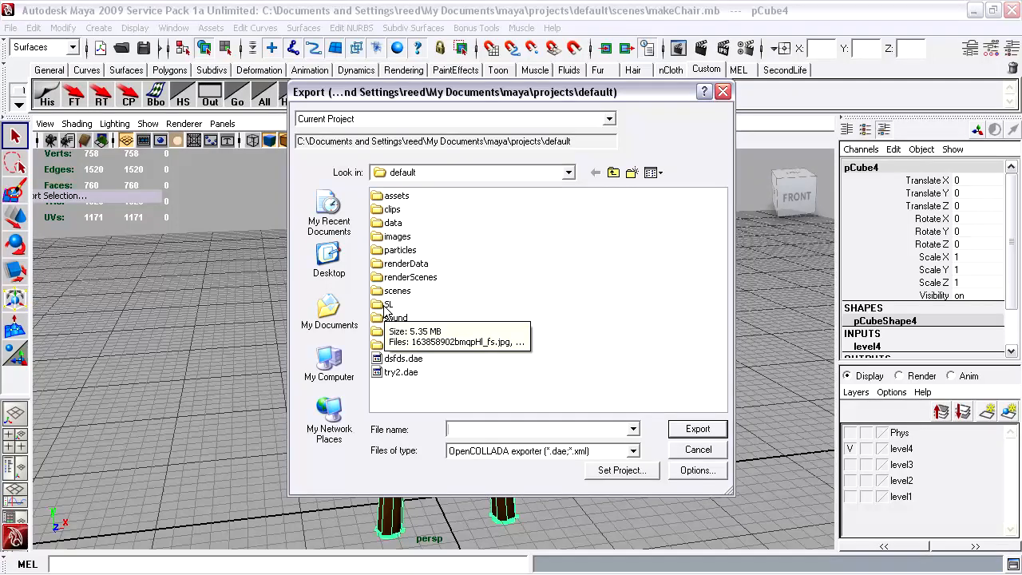
{"action": "double_click", "coordinate": [388, 304]}
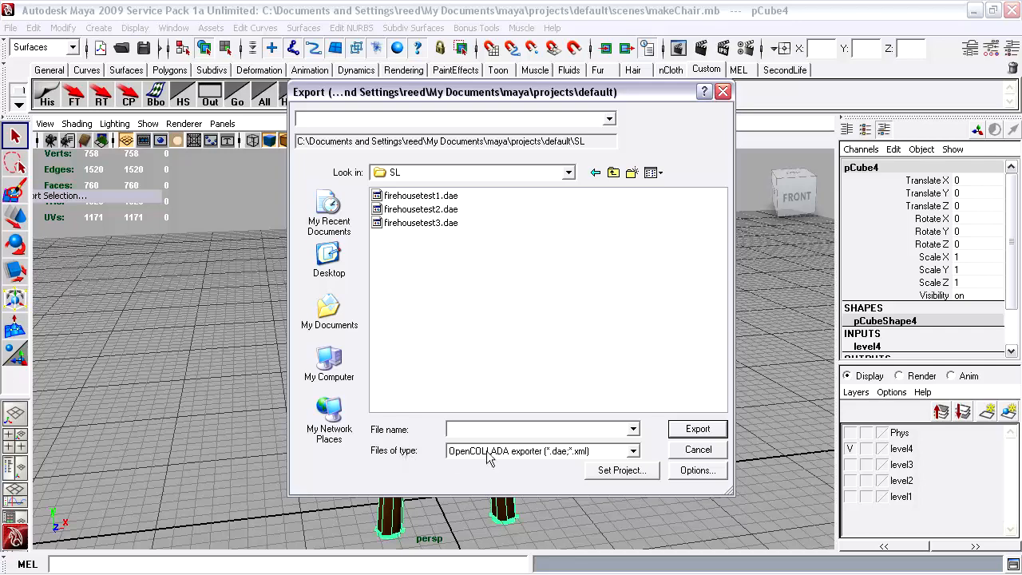
{"action": "mouse_move", "coordinate": [566, 463]}
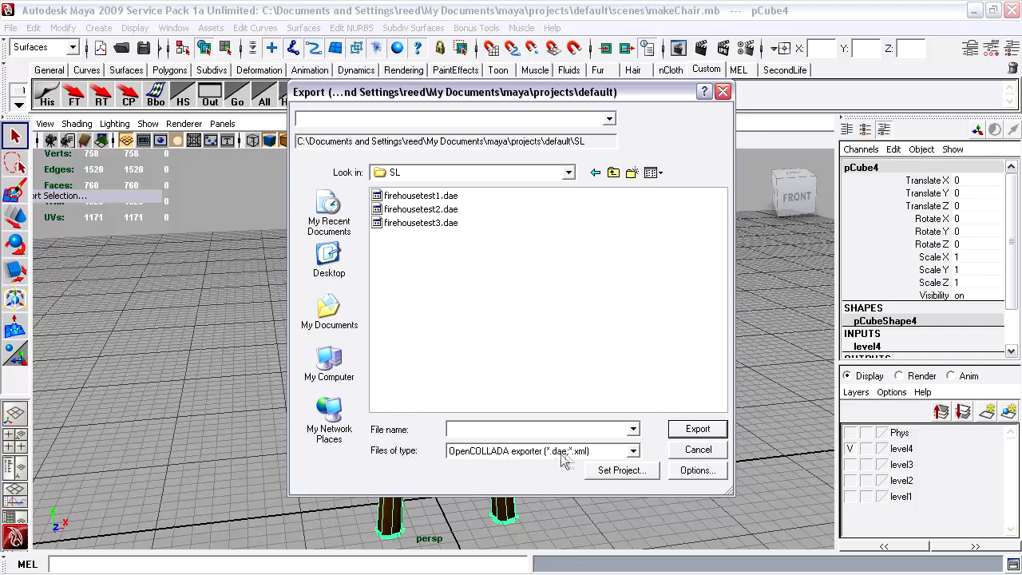
{"action": "mouse_move", "coordinate": [451, 462]}
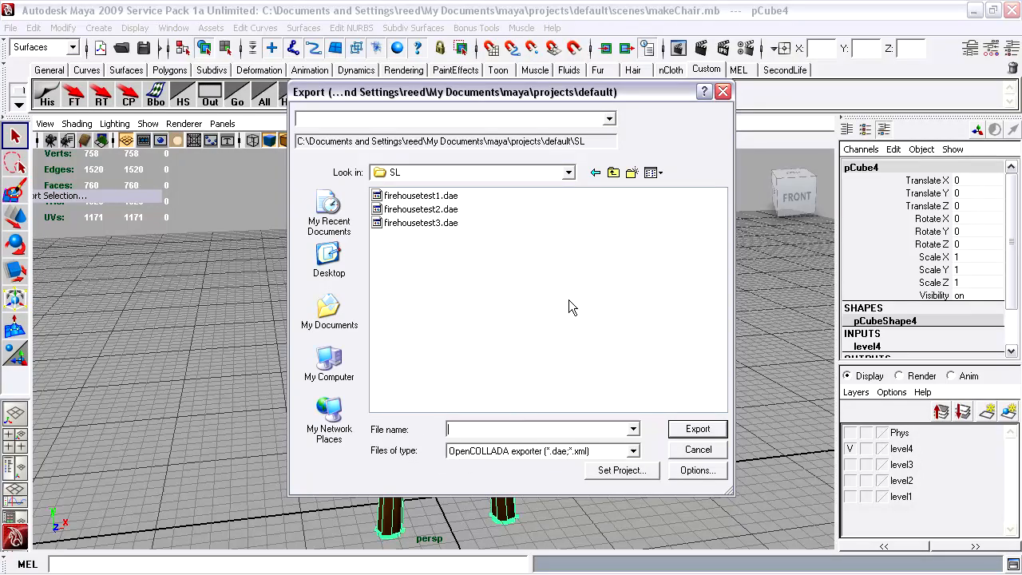
{"action": "type", "text": "CHa"}
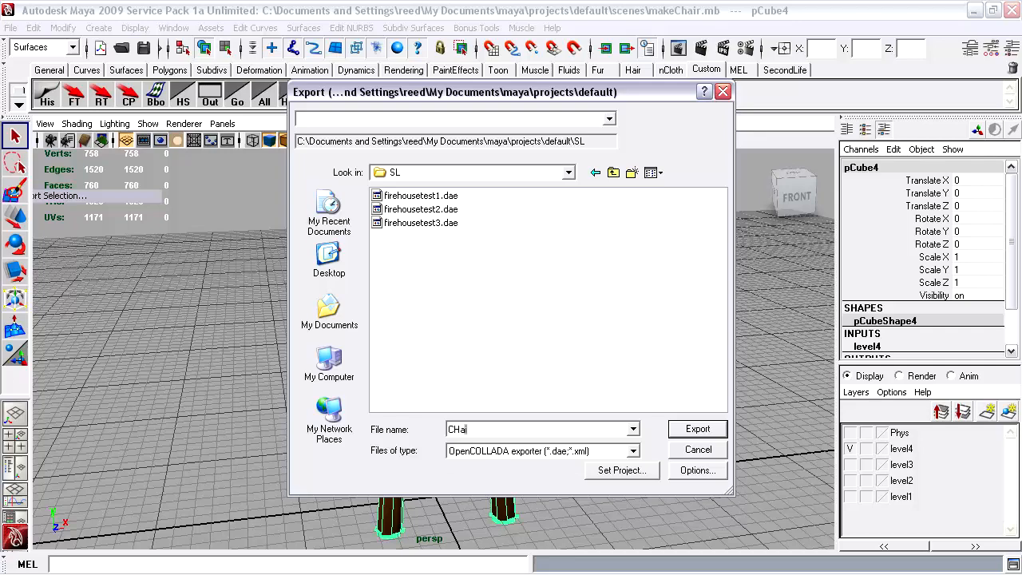
{"action": "type", "text": "Chair"}
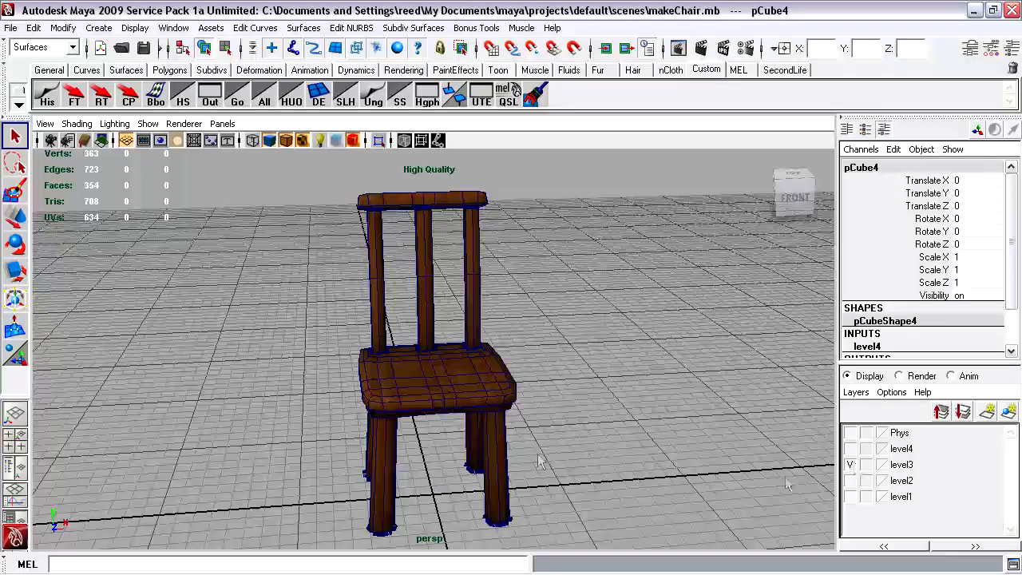
- Export the selected level3 chair as the COLLADA file ChairLOD3
{"action": "left_click", "coordinate": [10, 27]}
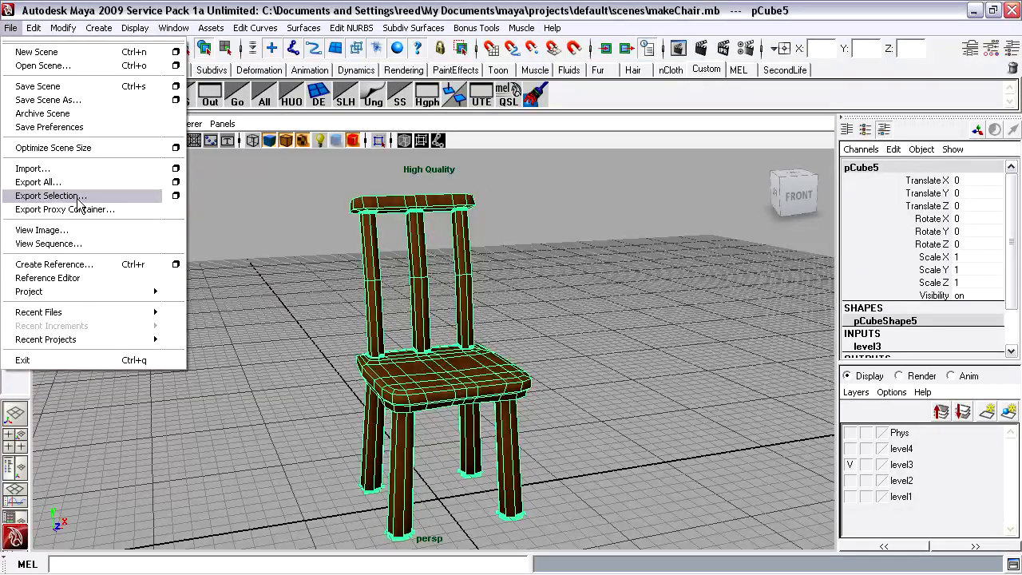
{"action": "left_click", "coordinate": [51, 197]}
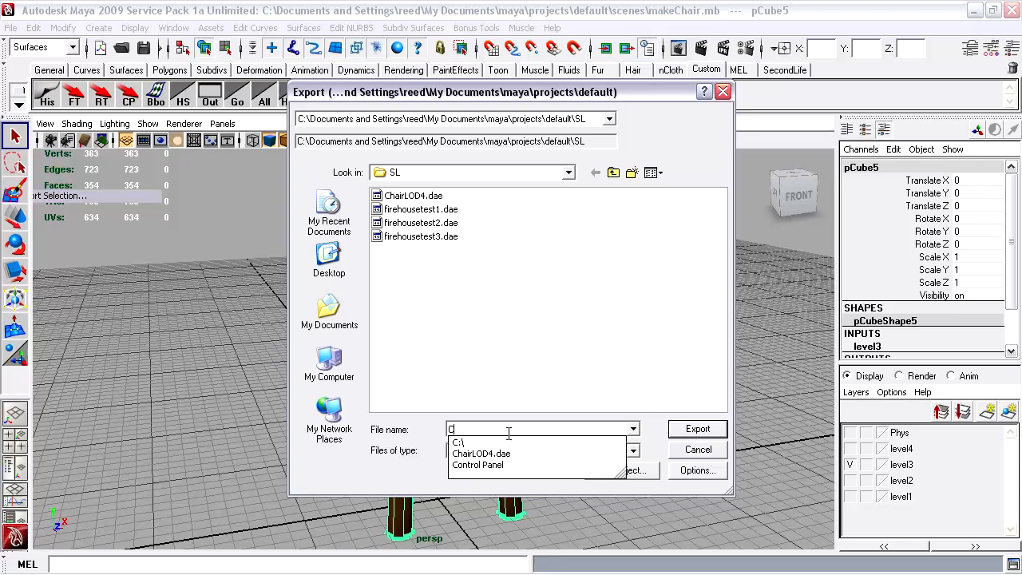
{"action": "type", "text": "ChairLOD"}
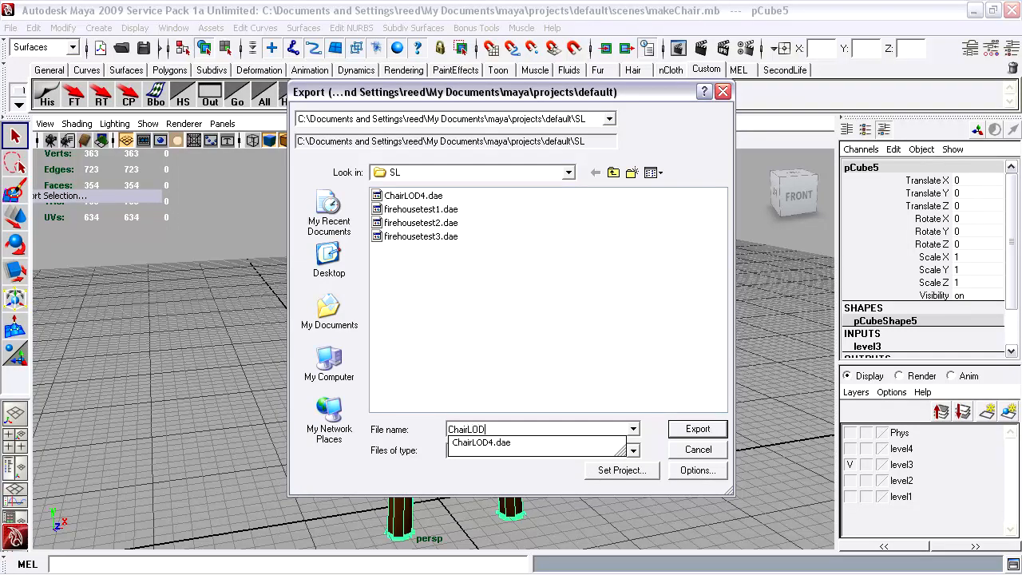
{"action": "left_click", "coordinate": [697, 429]}
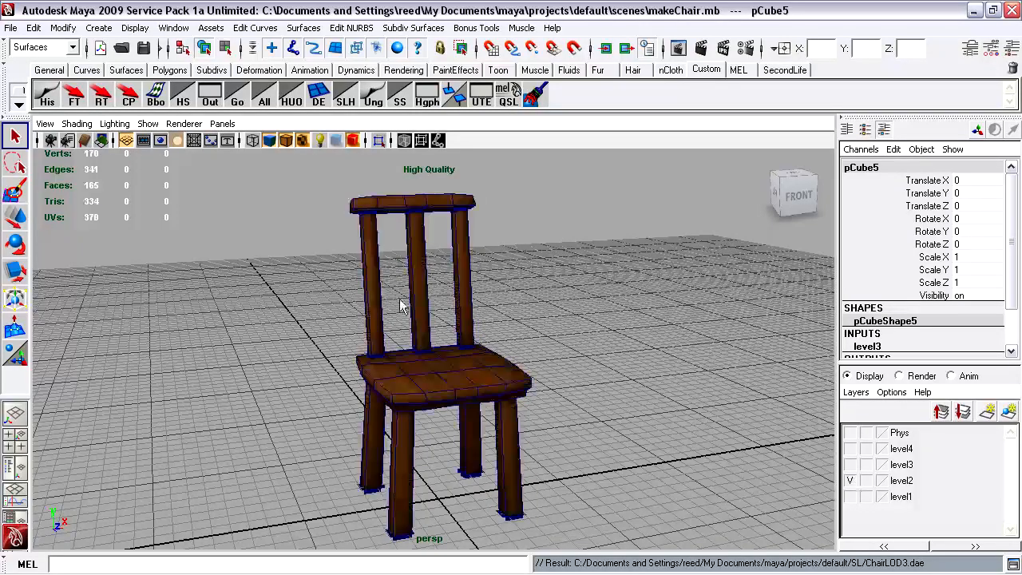
- Export the level2 chair model as ChairLOD2.dae
{"action": "left_click", "coordinate": [11, 28]}
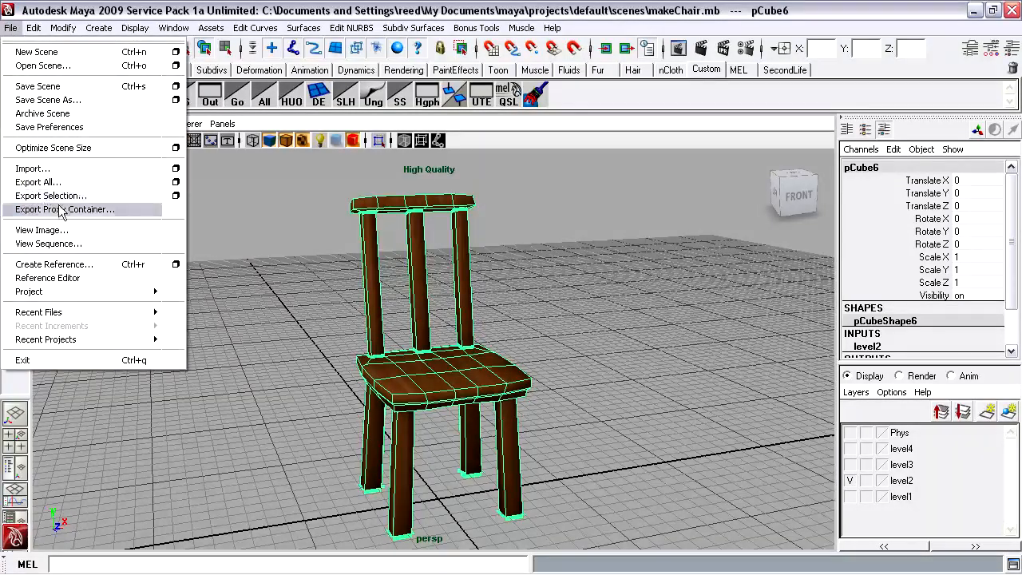
{"action": "left_click", "coordinate": [50, 195]}
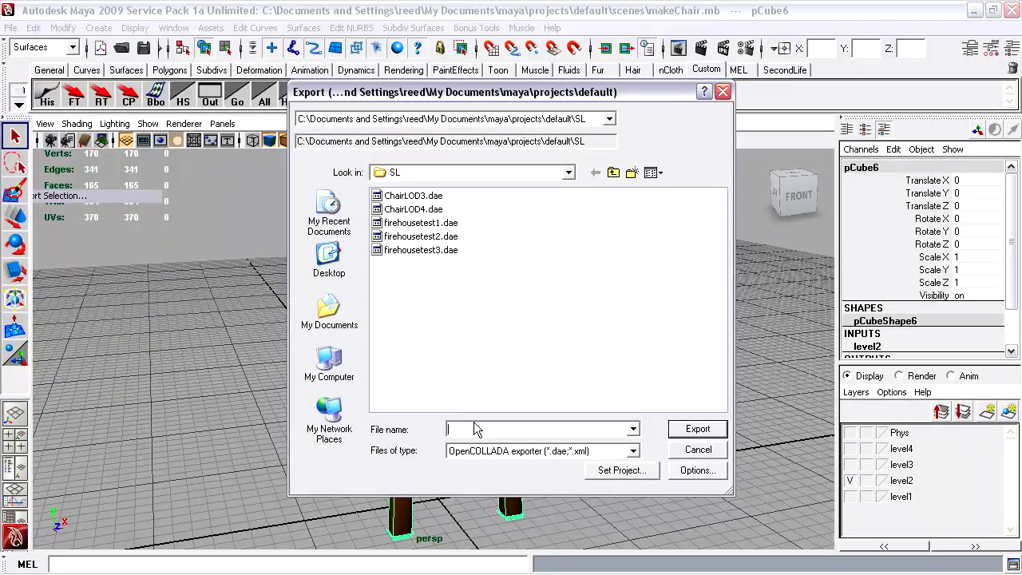
{"action": "type", "text": "ChairLOD"}
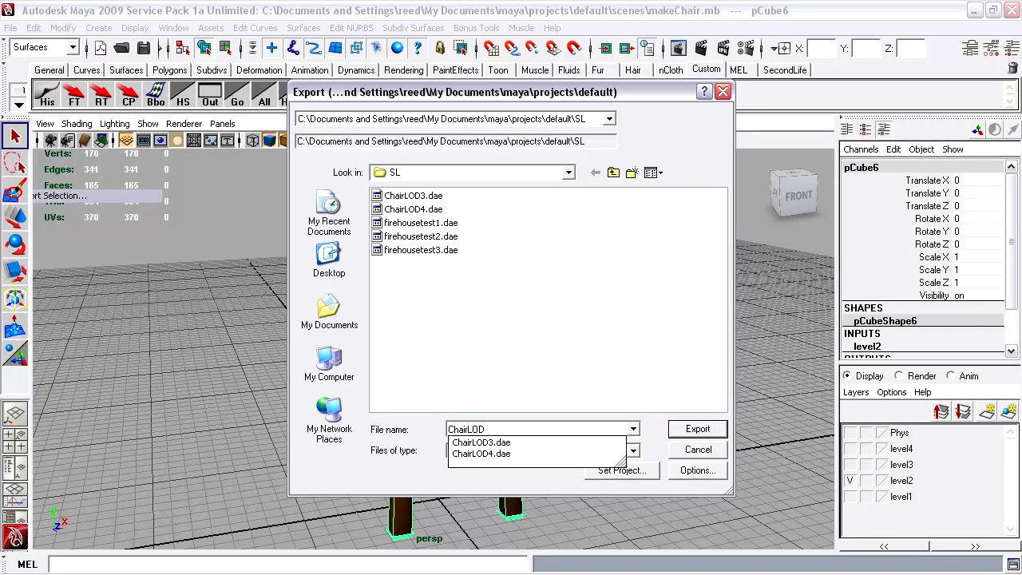
{"action": "left_click", "coordinate": [697, 429]}
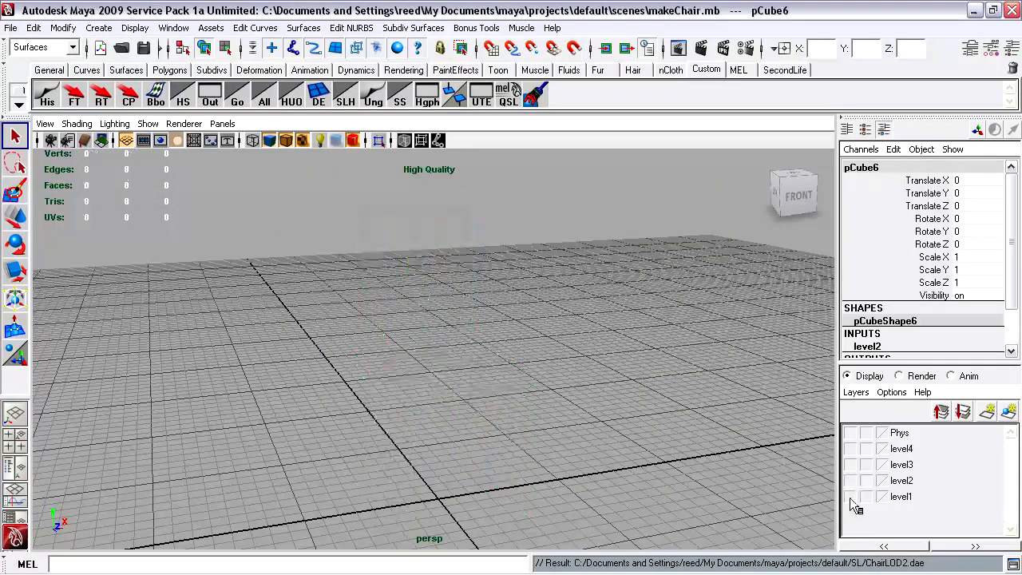
- Show the level1 chair and export it as ChairLOD1
{"action": "left_click", "coordinate": [851, 496]}
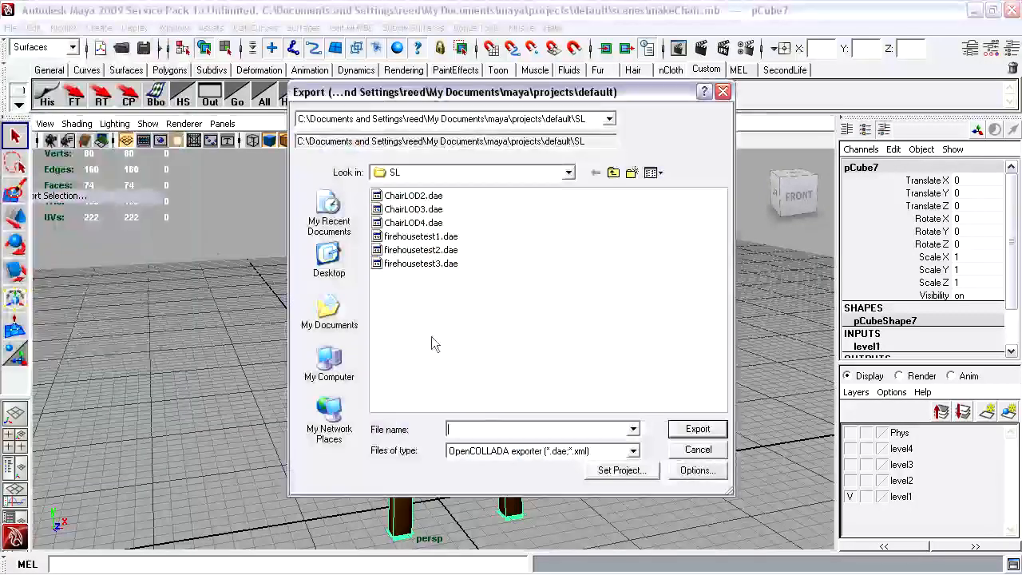
{"action": "type", "text": "ChairLOD1"}
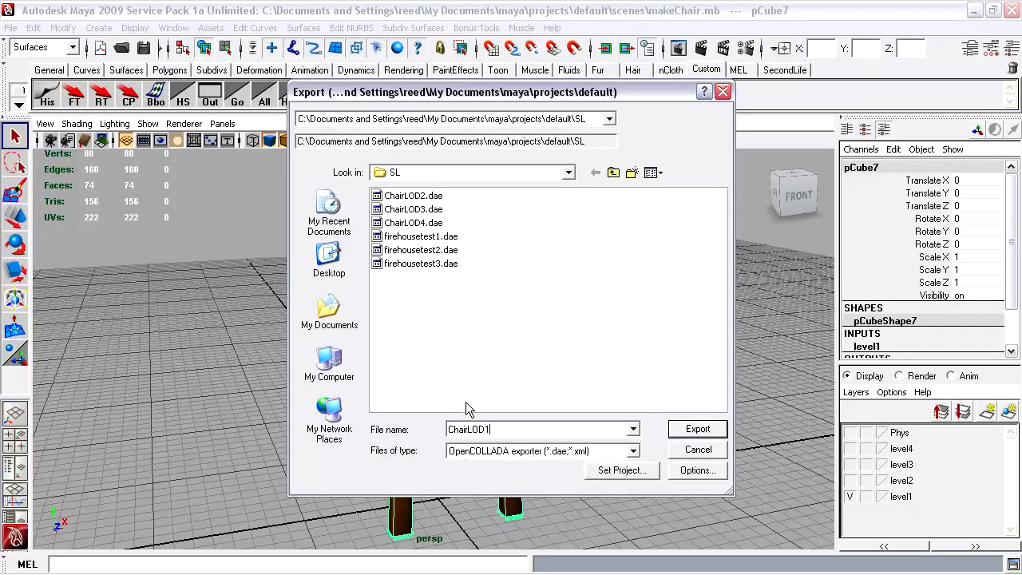
{"action": "left_click", "coordinate": [697, 429]}
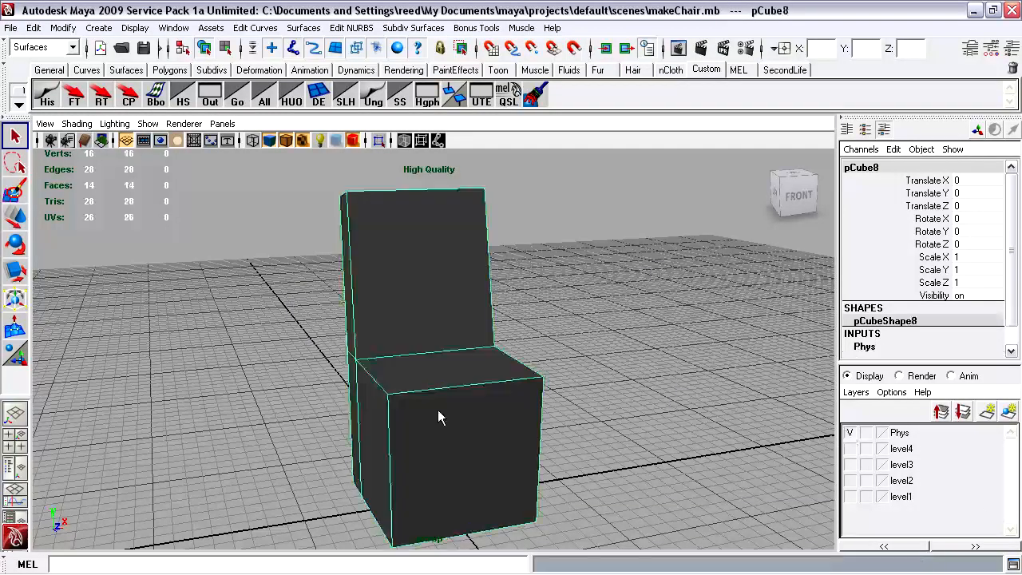
- Export the selected box-shaped physics mesh as ChairPHYS.dae
{"action": "left_click", "coordinate": [11, 27]}
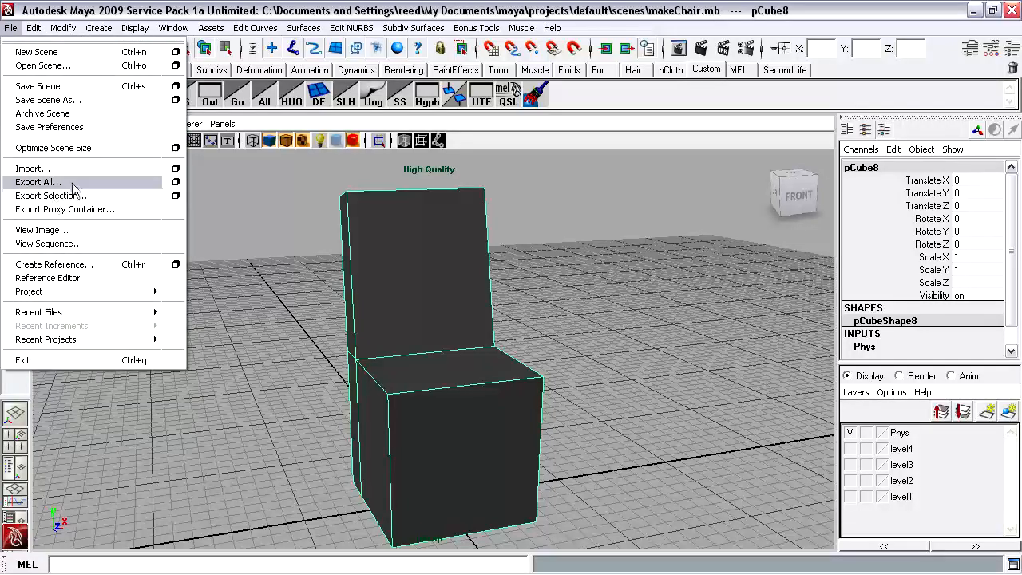
{"action": "left_click", "coordinate": [37, 182]}
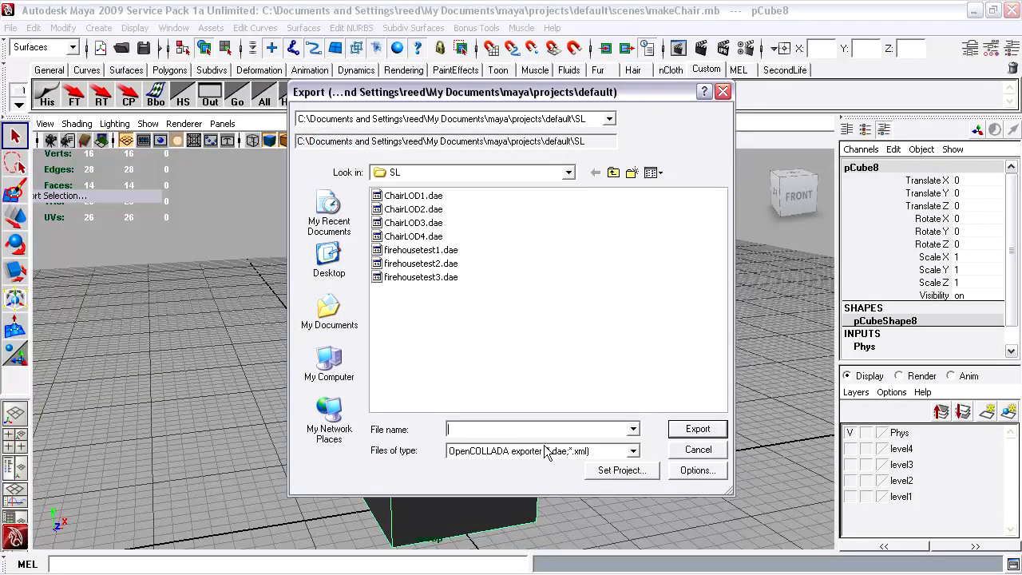
{"action": "type", "text": "ChairPHYS"}
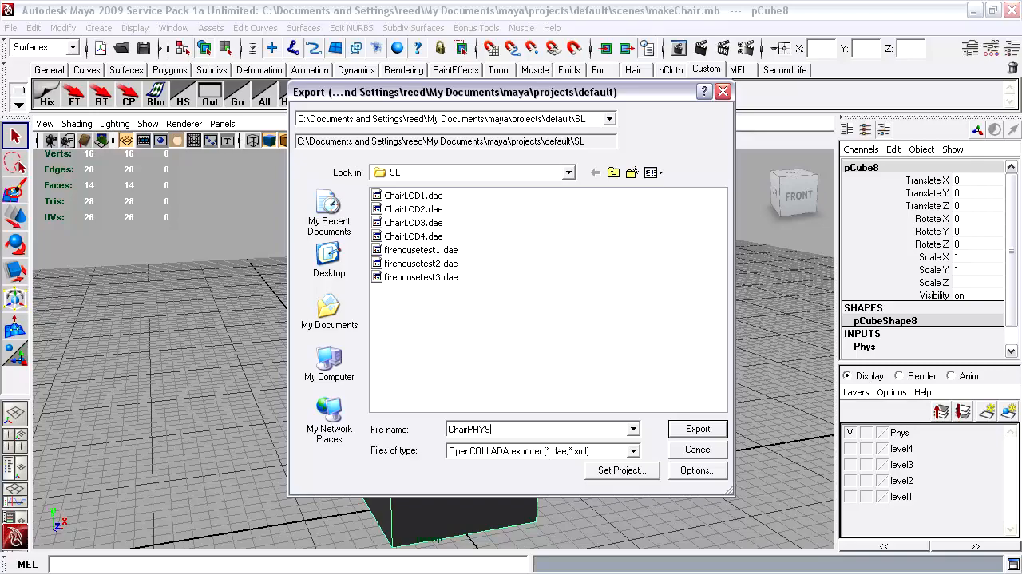
{"action": "left_click", "coordinate": [696, 428]}
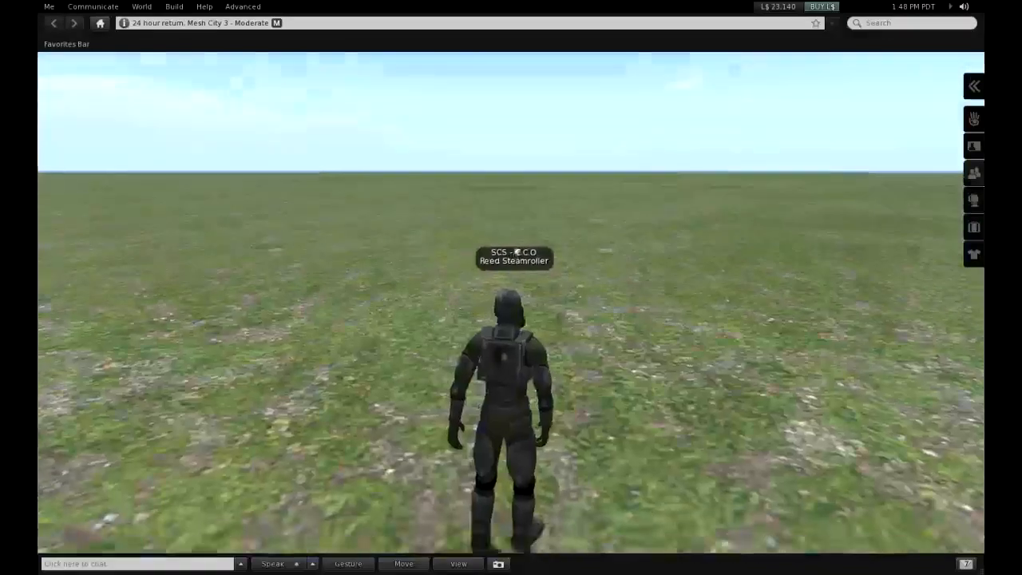
- Open the Second Life inventory panel
{"action": "left_click", "coordinate": [974, 227]}
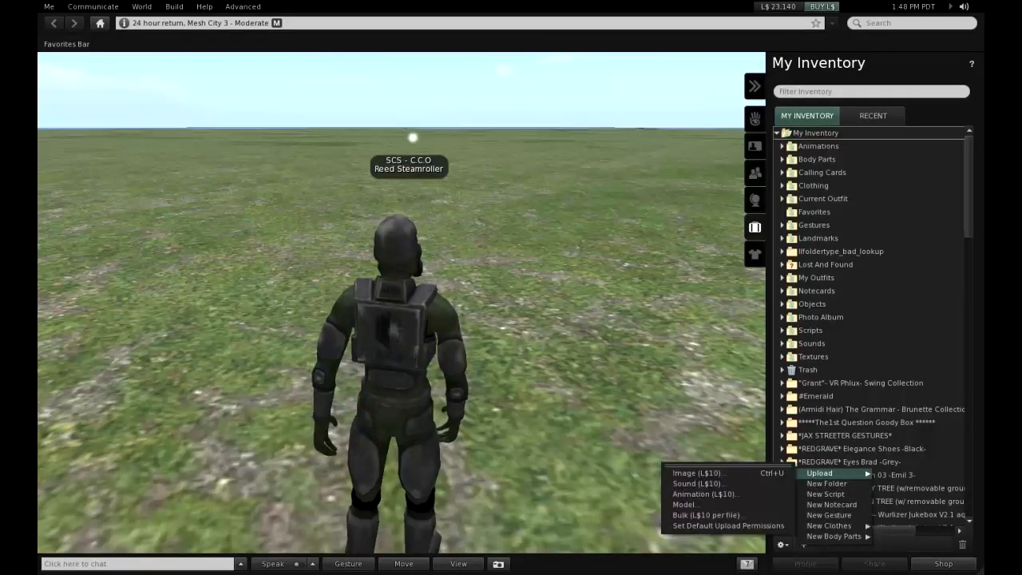
{"action": "mouse_move", "coordinate": [697, 483]}
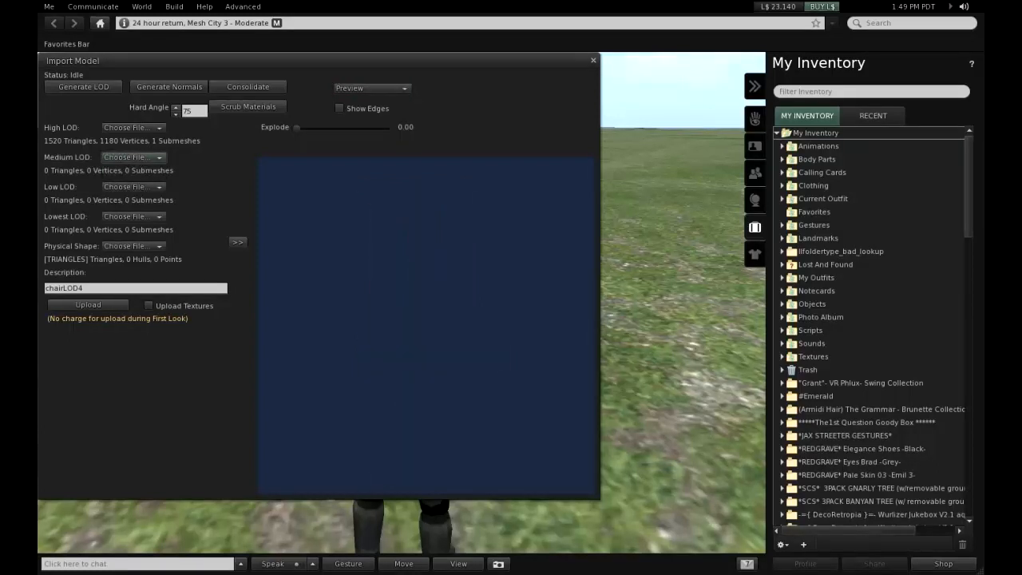
- Load ChairLOD files for the Medium, Low and Lowest detail levels and upload the chair
{"action": "left_click", "coordinate": [129, 157]}
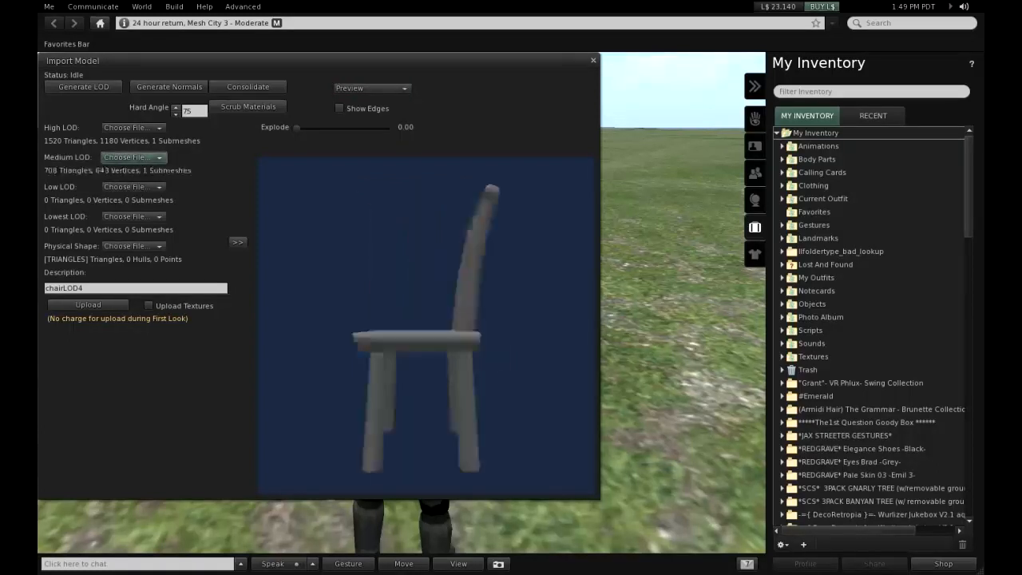
{"action": "left_click", "coordinate": [131, 186]}
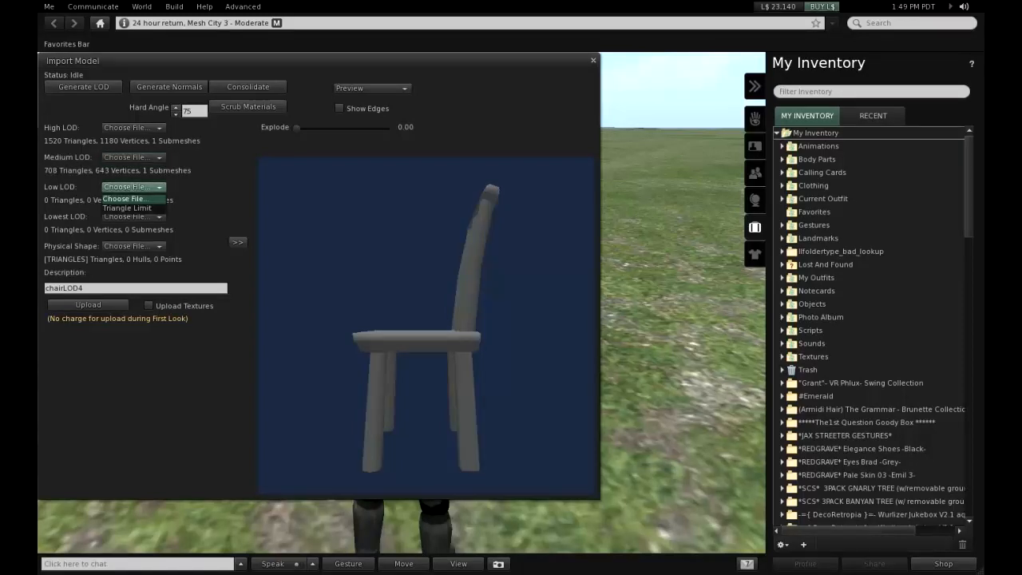
{"action": "left_click", "coordinate": [134, 198]}
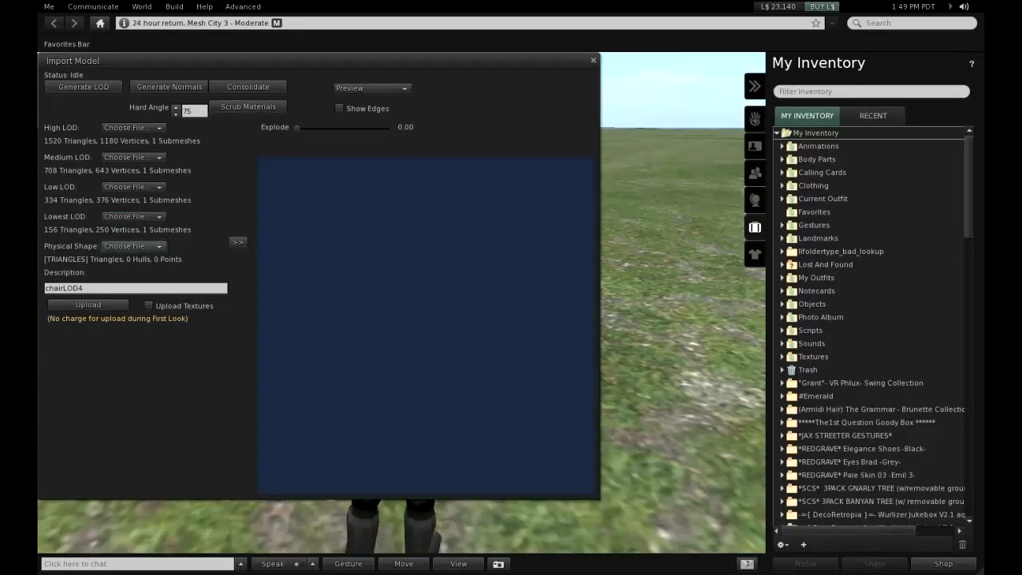
{"action": "left_click", "coordinate": [131, 245]}
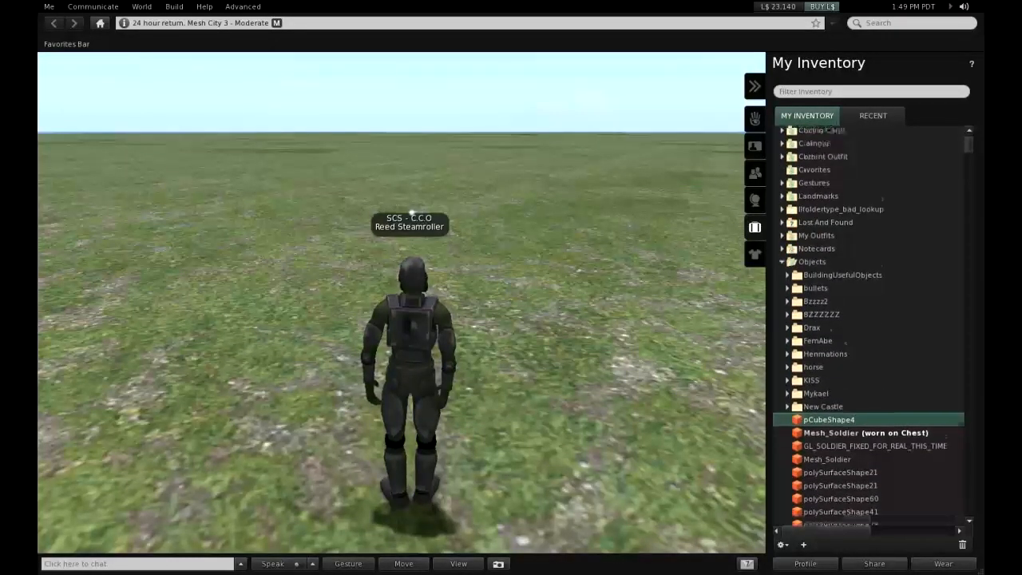
- Pick the uploaded pCubeShape4 chair mesh from Objects and place it on the ground
{"action": "scroll", "scroll_direction": "down", "scroll_amount": 3}
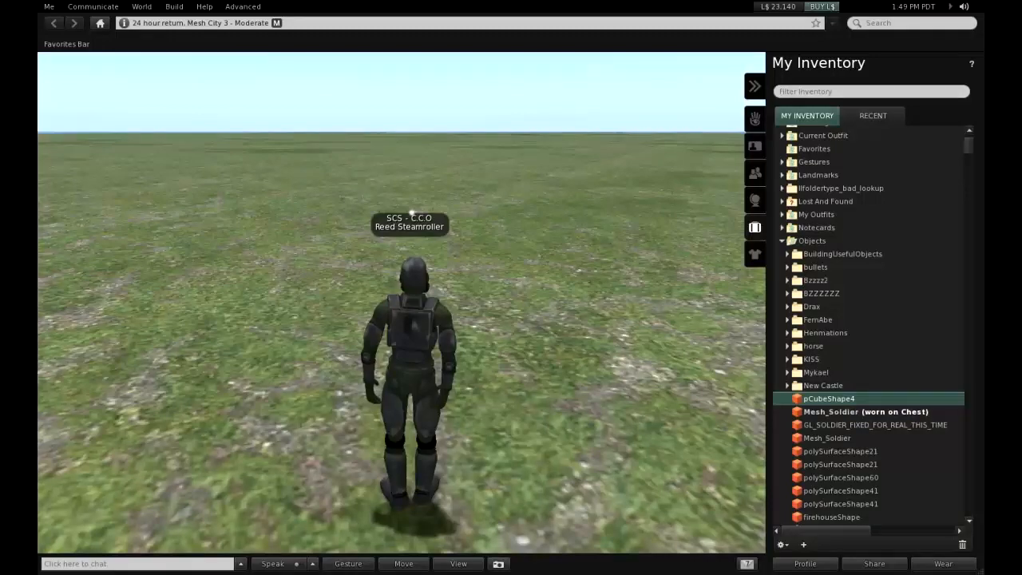
{"action": "left_click", "coordinate": [866, 411]}
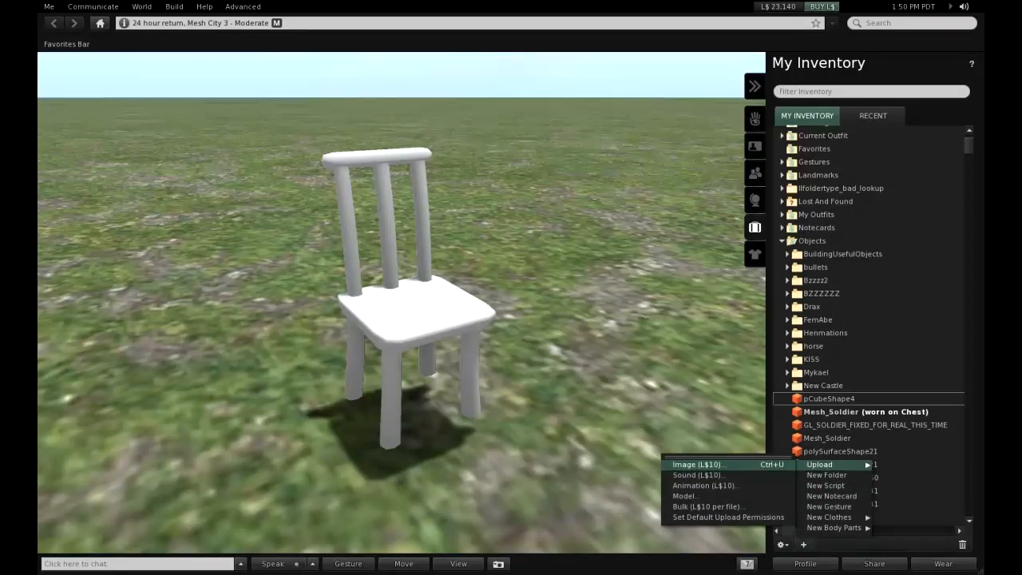
- Upload chairsurface.bmp as a texture for L$10 and dismiss the payment notice
{"action": "left_click", "coordinate": [697, 464]}
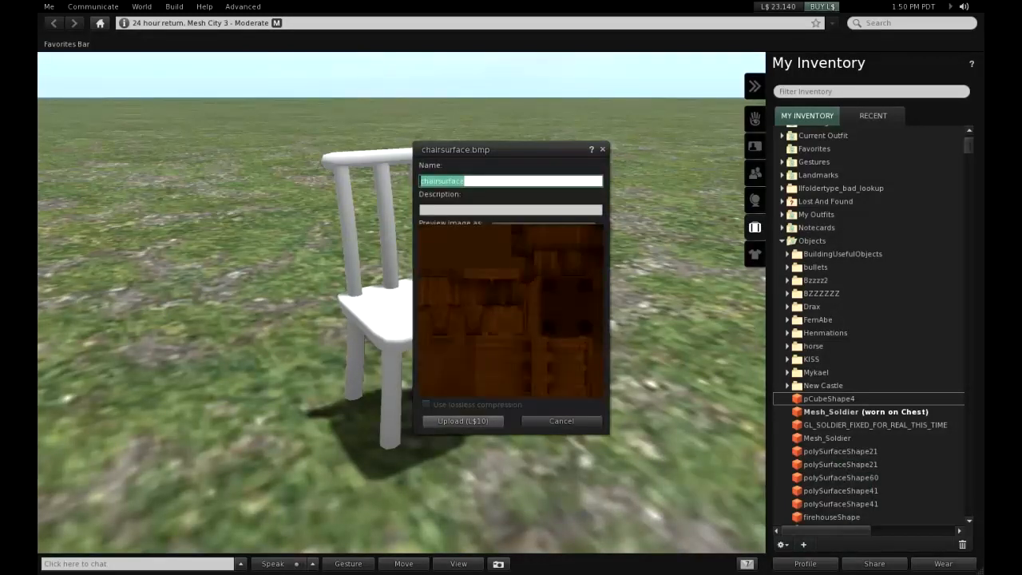
{"action": "left_click", "coordinate": [561, 420]}
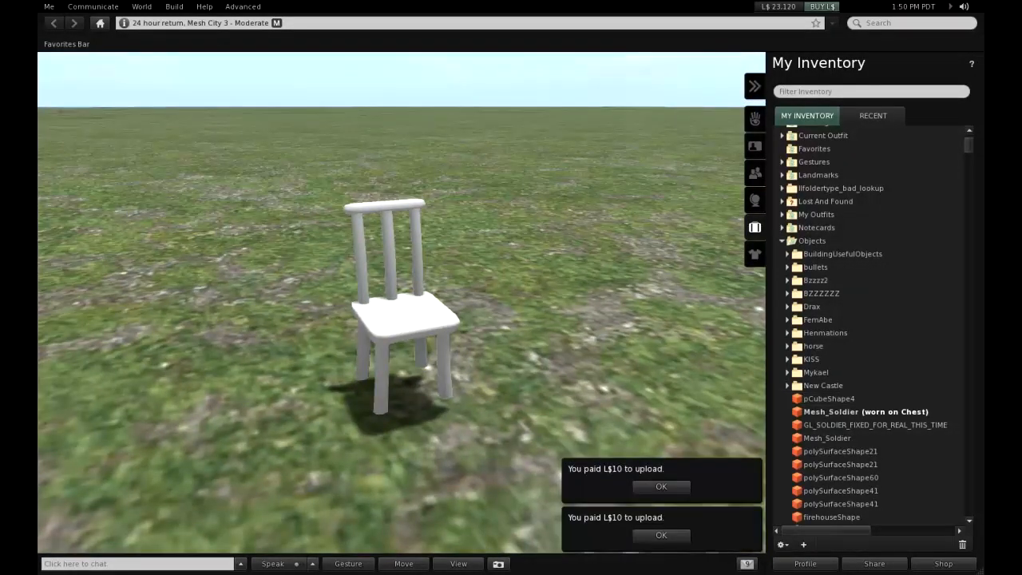
{"action": "left_click", "coordinate": [661, 486]}
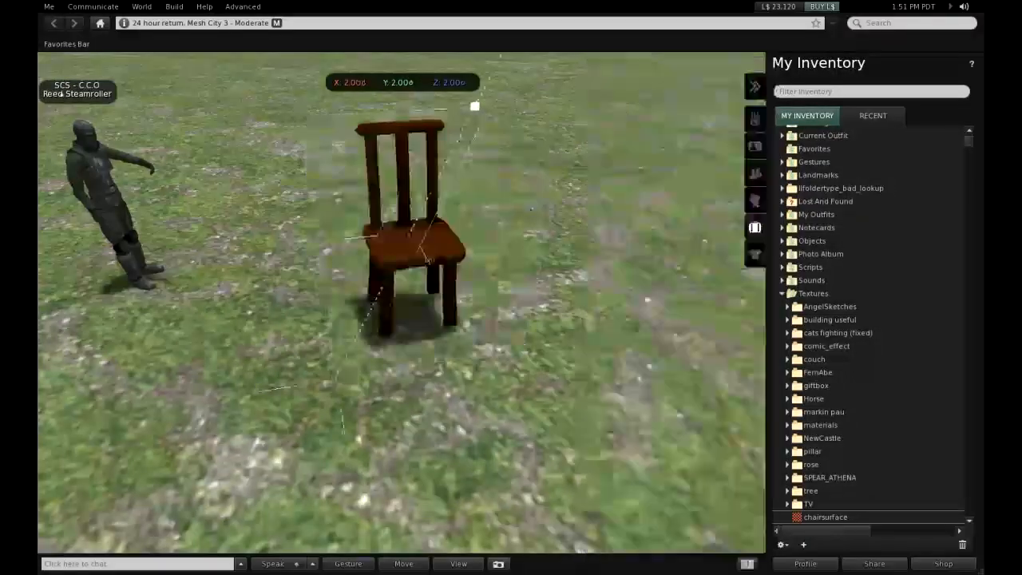
- Select the wood-textured chair standing beside the avatar on the grassland
{"action": "left_click", "coordinate": [408, 232]}
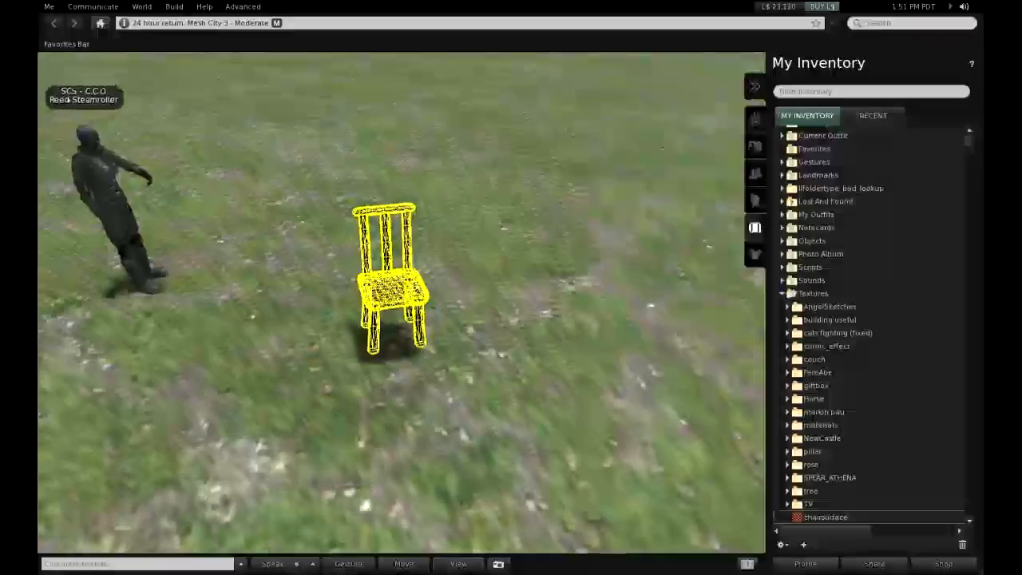